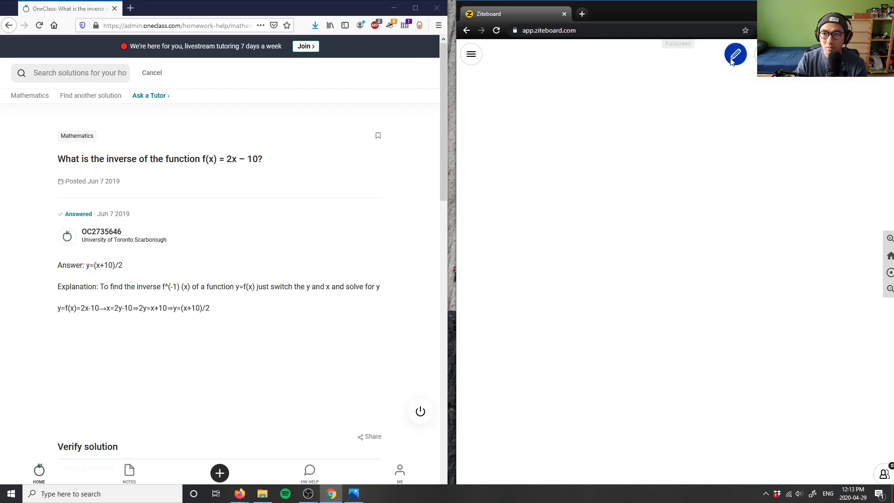
Step: Handwrite the problem label "3)" at the top left with the pen
click(735, 54)
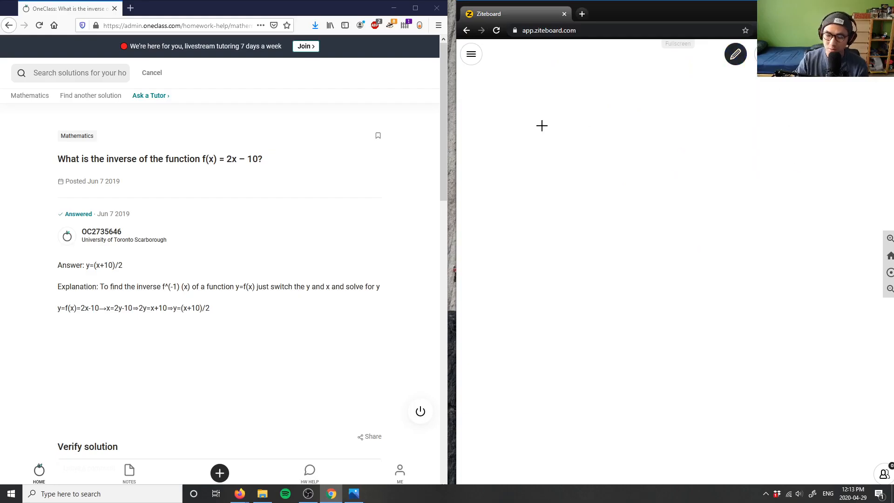
mouse_move(453, 120)
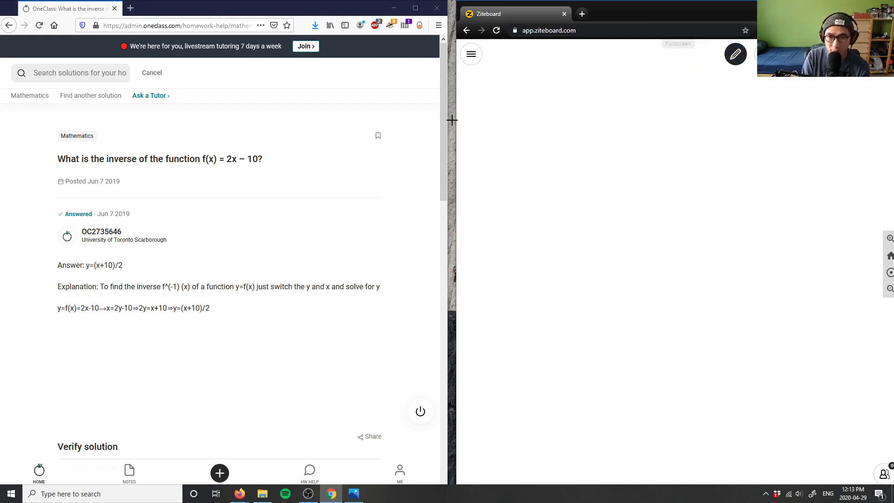
drag(478, 114, 502, 148)
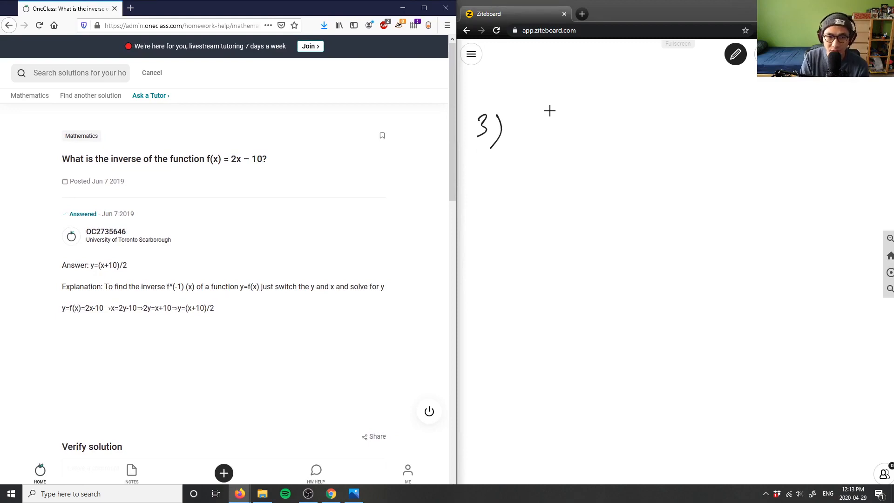
Step: Write f(x) = 2x+10, f⁻¹(x) to its right, and begin the y= line below
drag(524, 131, 556, 132)
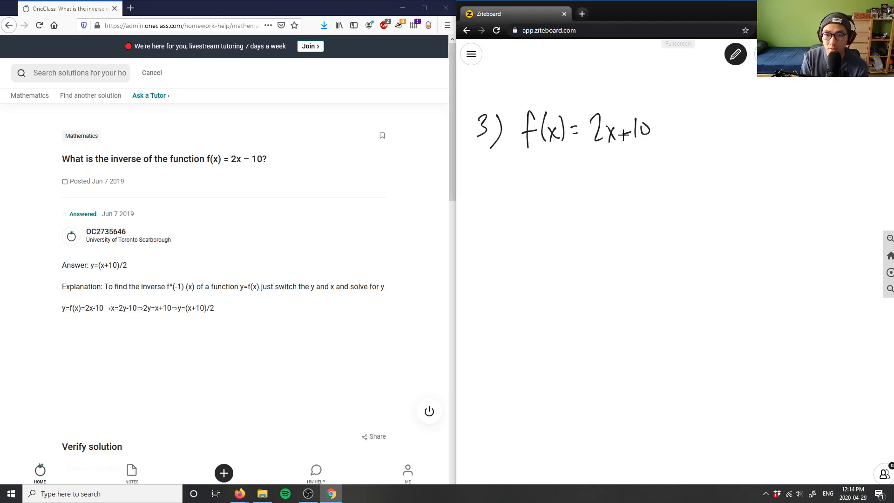
click(532, 174)
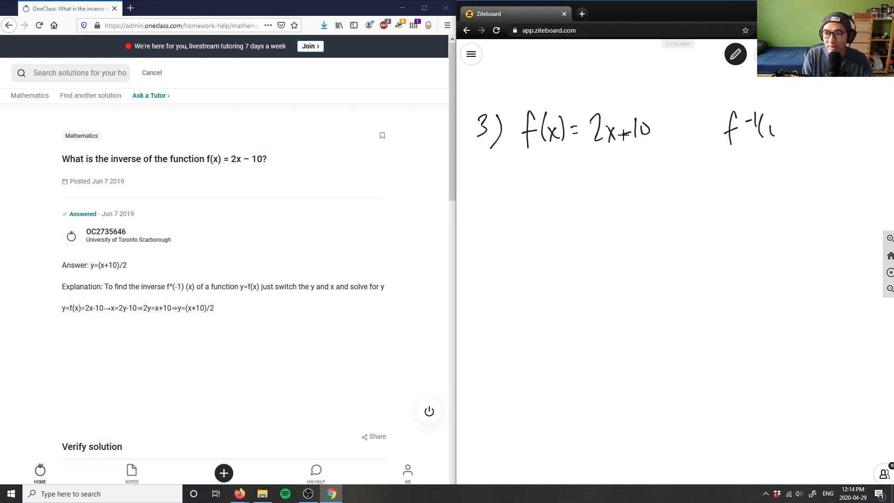
drag(763, 128, 783, 123)
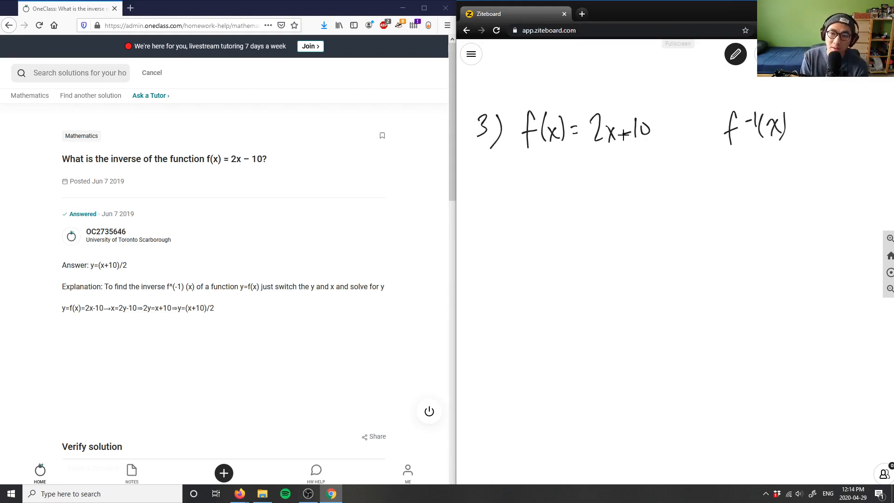
drag(539, 171, 564, 194)
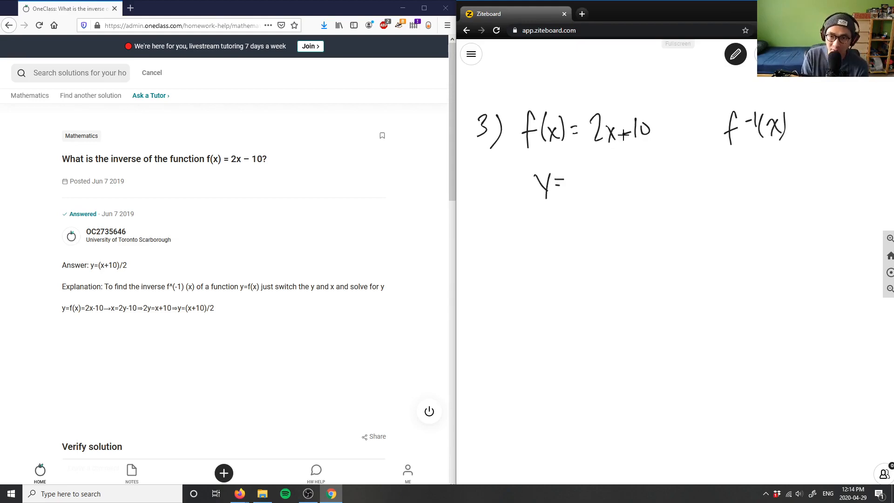
Step: Write y = 2x−10 and x = 2y−10, marking the swap "inversion" in red
drag(581, 177, 644, 177)
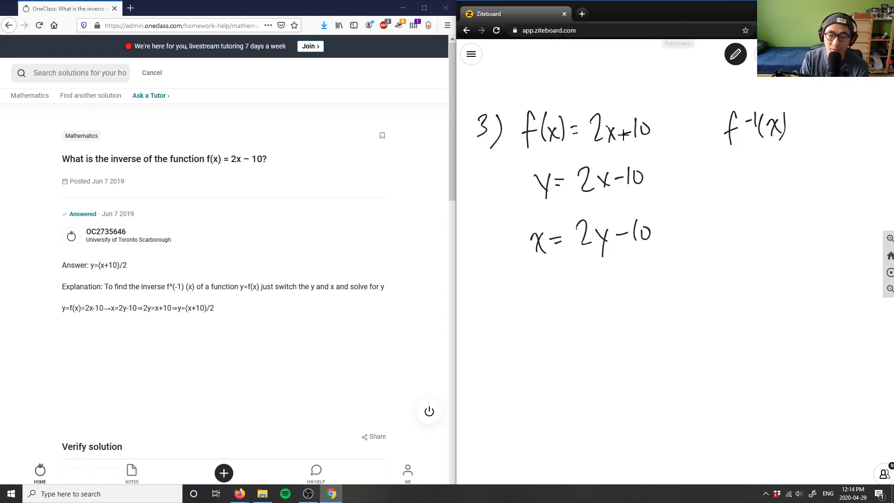
click(734, 54)
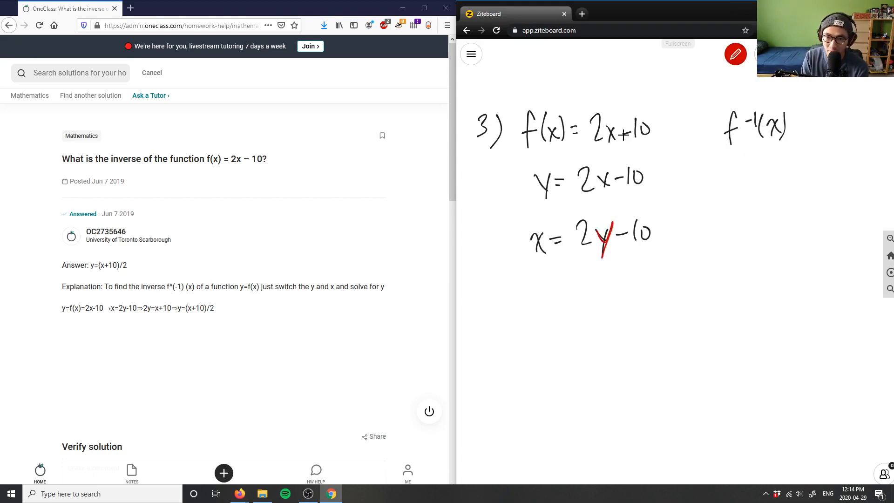
drag(468, 222, 512, 226)
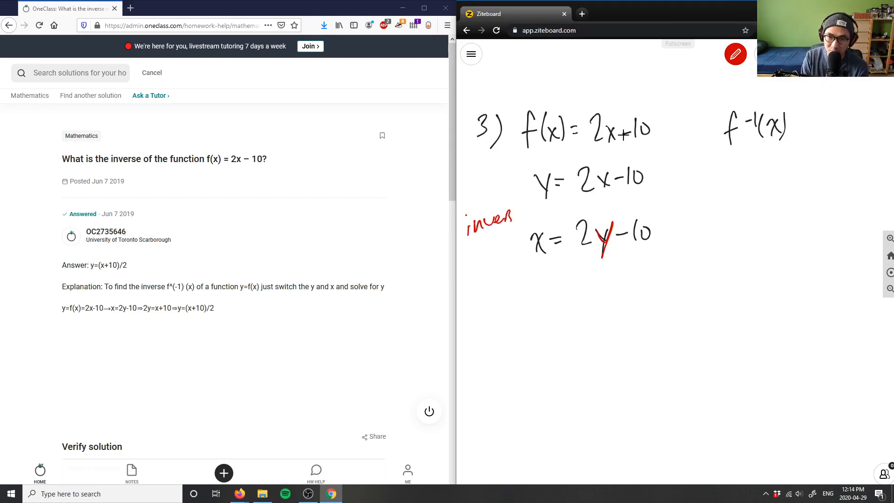
click(735, 54)
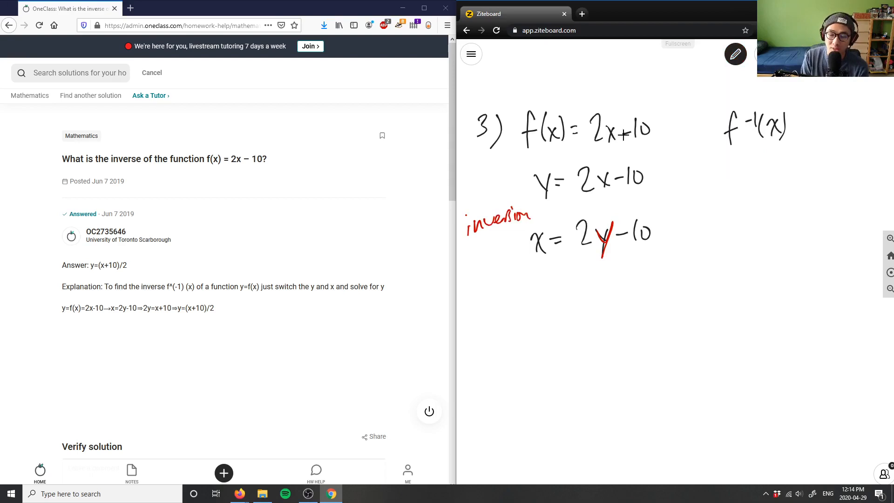
drag(504, 299, 516, 319)
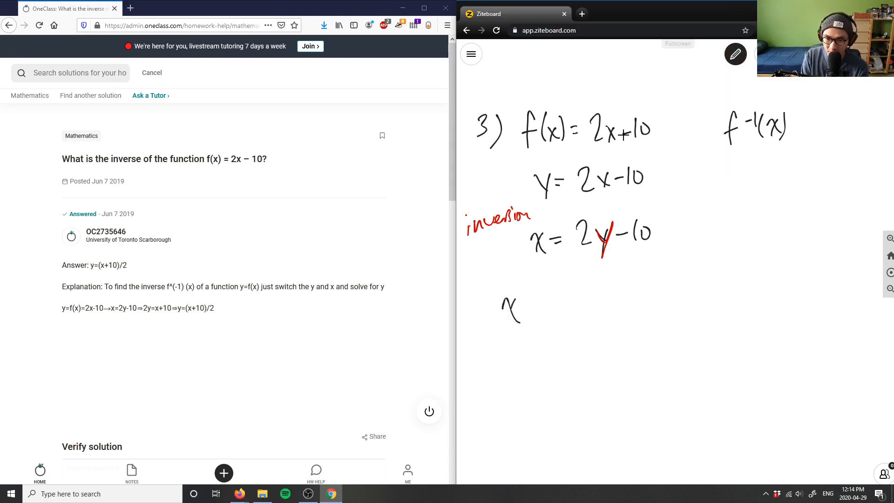
Step: Write x+10 = 2y and the result (x+10)/2 = y, undoing a stray stroke
drag(505, 308, 599, 296)
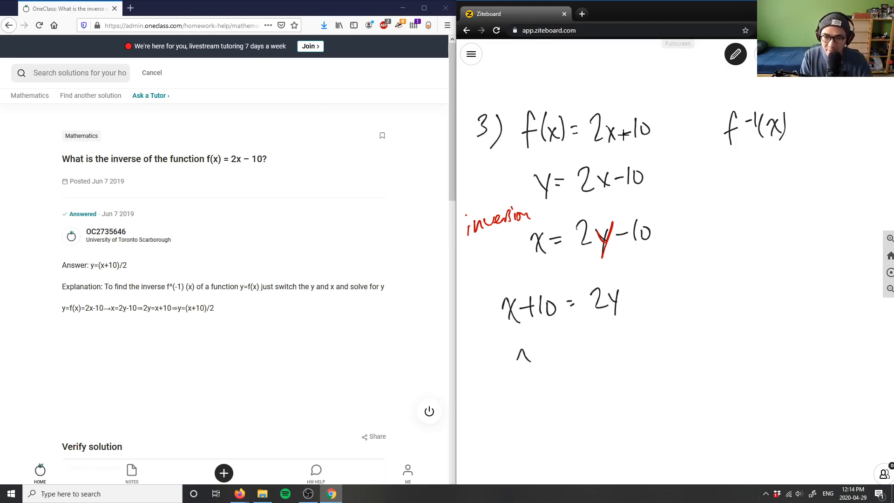
key(ctrl)
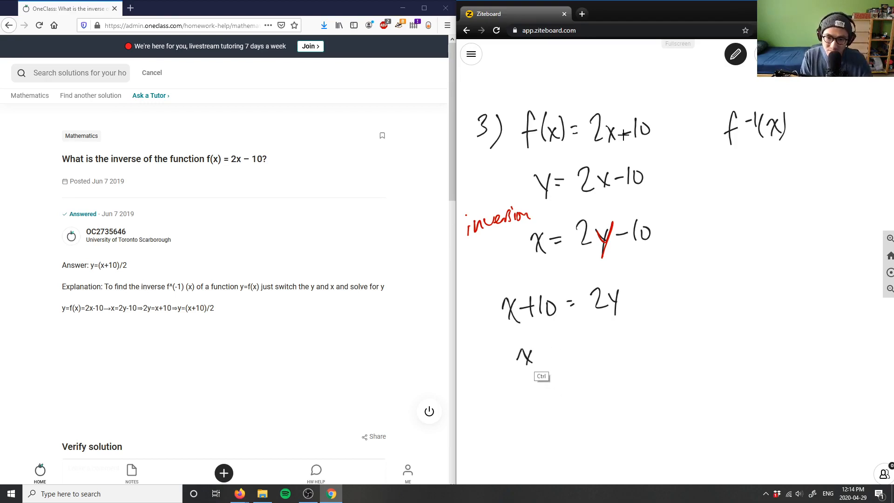
drag(524, 351, 587, 376)
text(S)
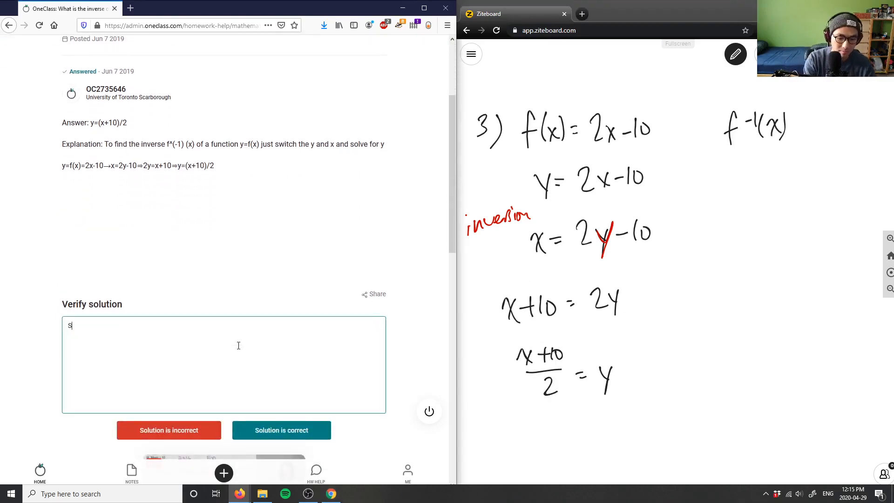
Step: Enter the verify comment "Solution is correct, good analysis"
text(olution is correct)
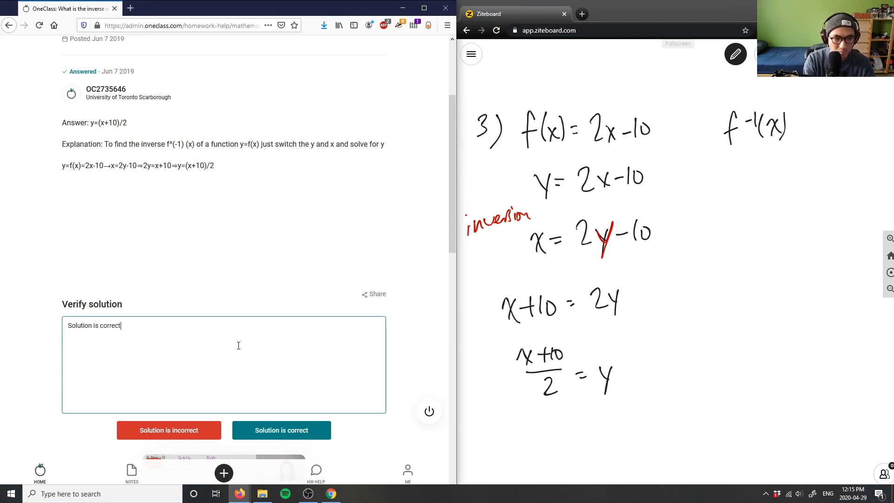
text(, good analysis)
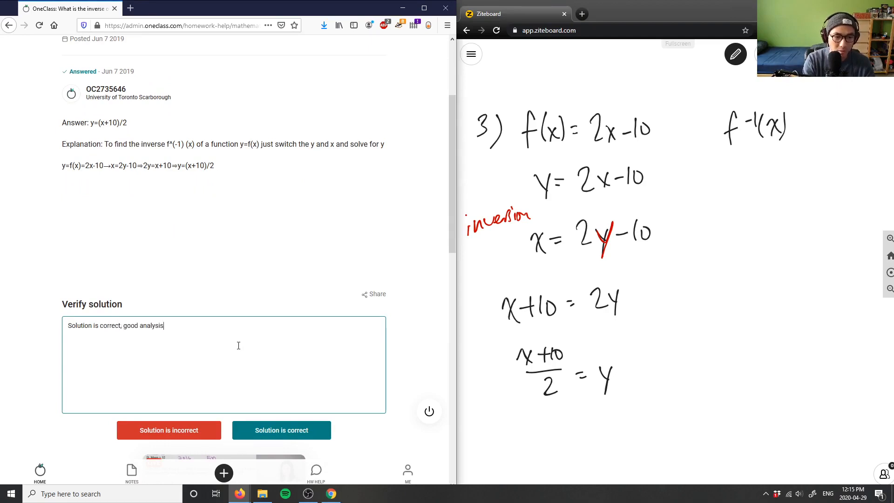